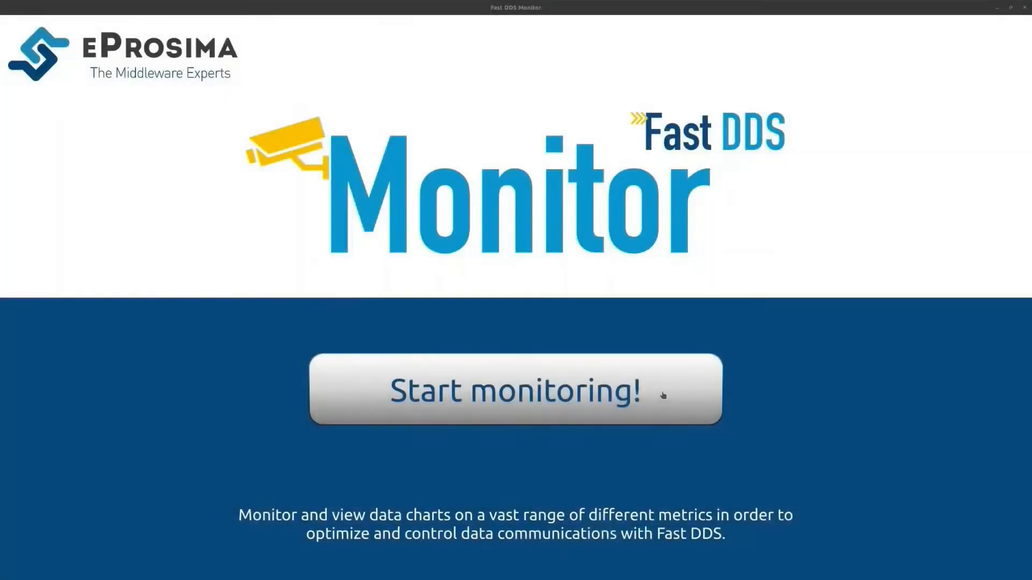
# Step: Start monitoring and add a SUBSCRIPTION_THROUGHPUT chart beside the existing charts
pyautogui.click(520, 393)
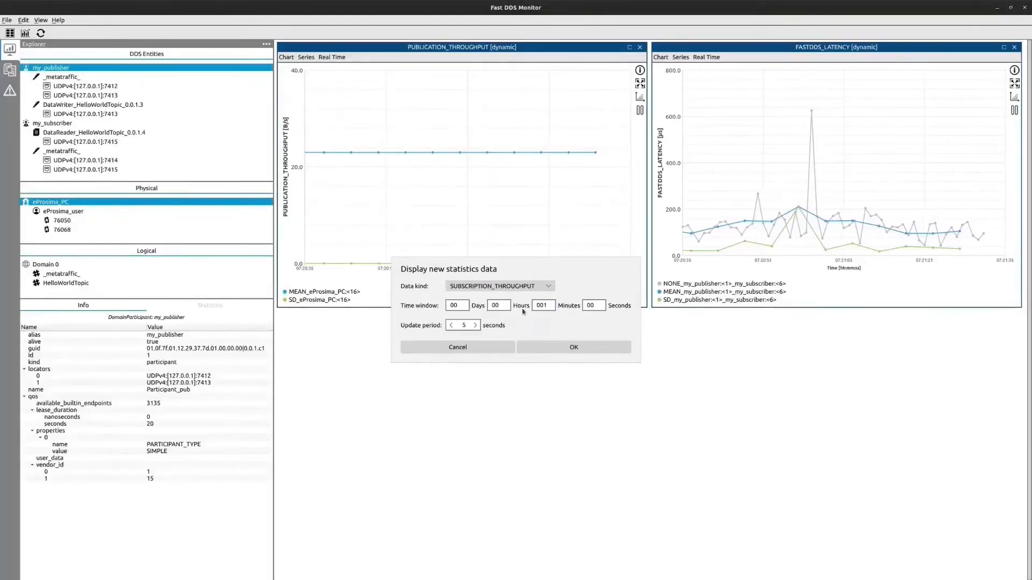
pyautogui.click(574, 347)
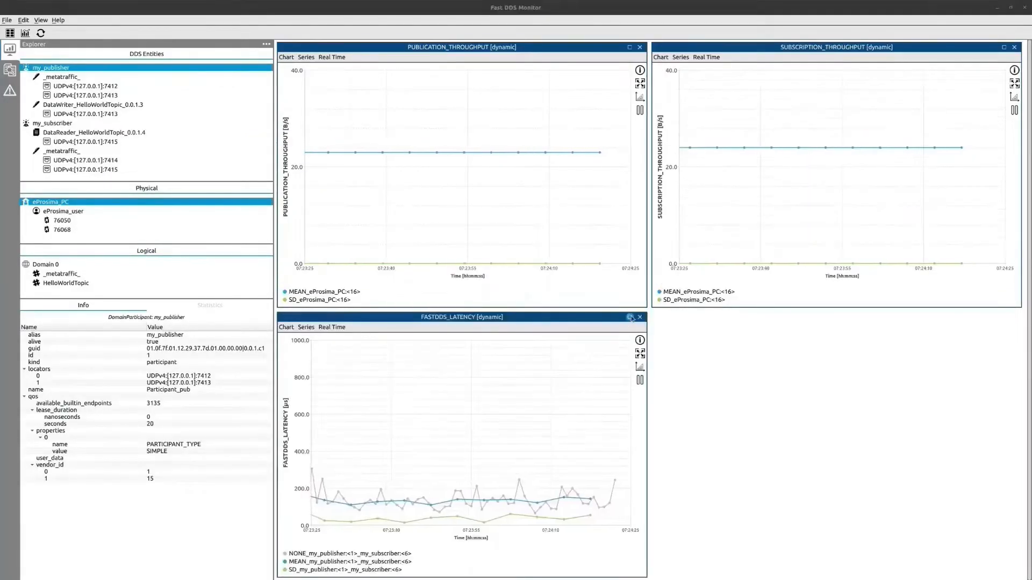
pyautogui.click(629, 317)
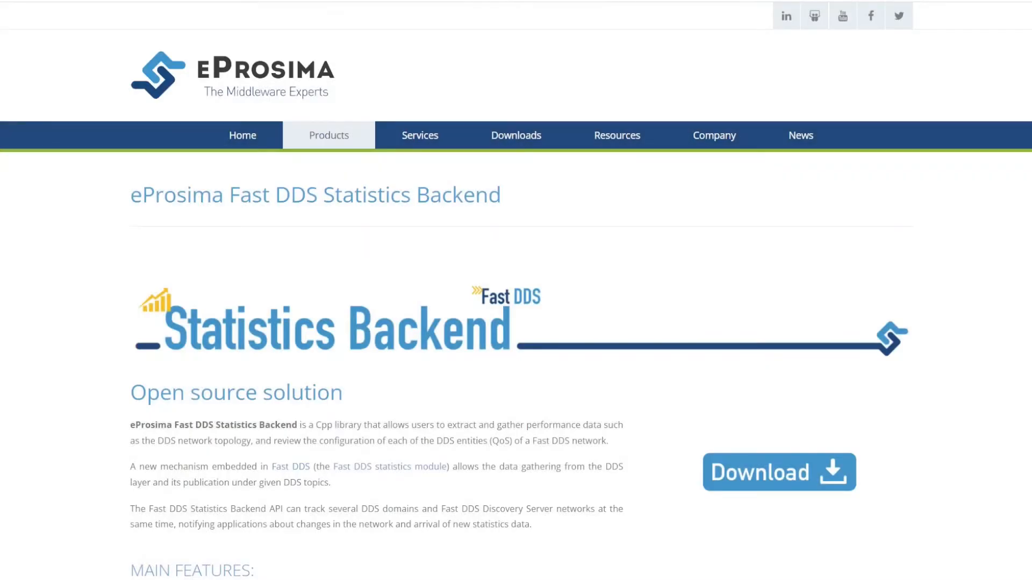
# Step: Scroll the Fast DDS Statistics Backend page down to the Data Monitored section
pyautogui.scroll(-3)
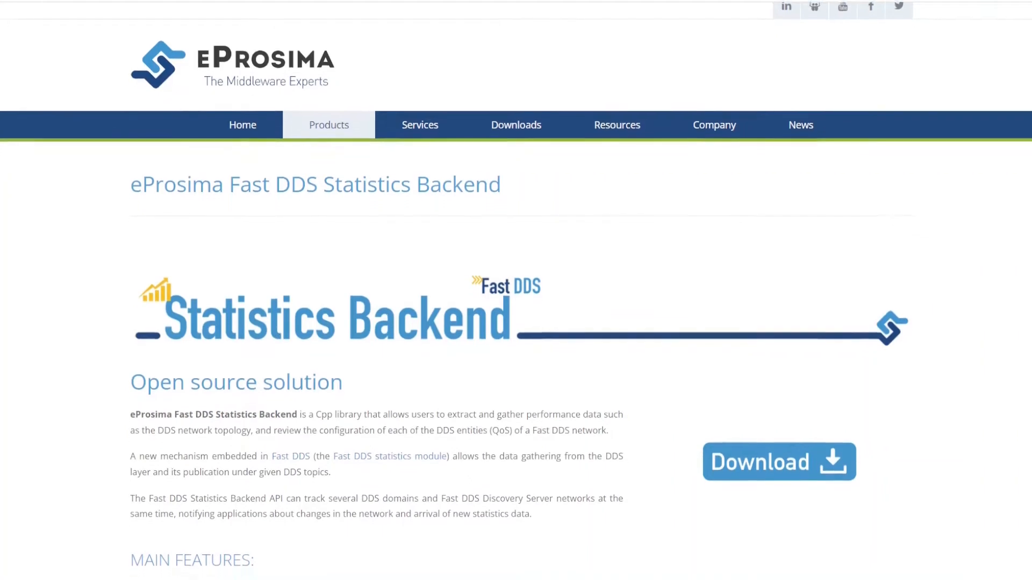
pyautogui.scroll(-3)
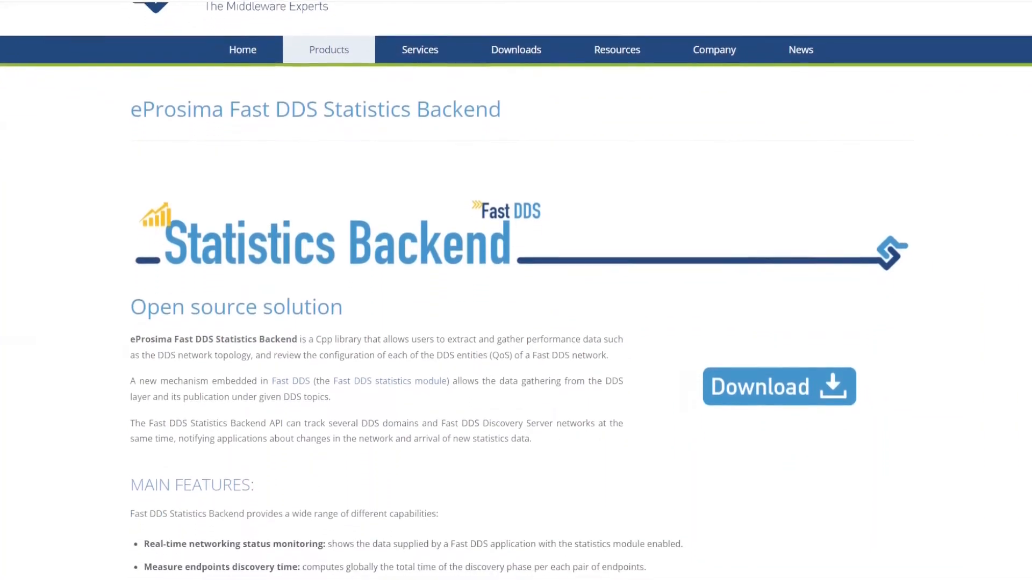
pyautogui.scroll(-3)
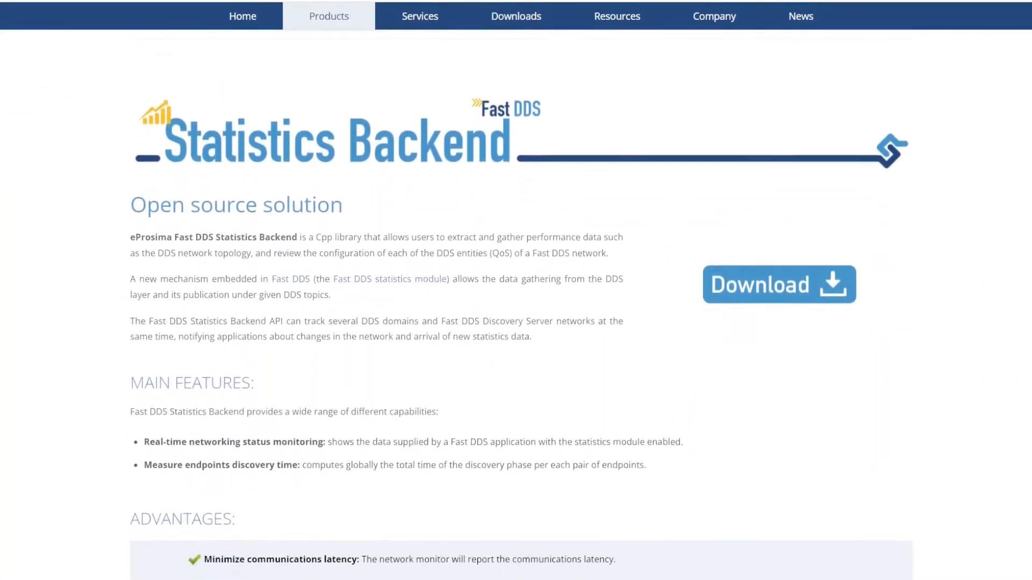
pyautogui.scroll(-3)
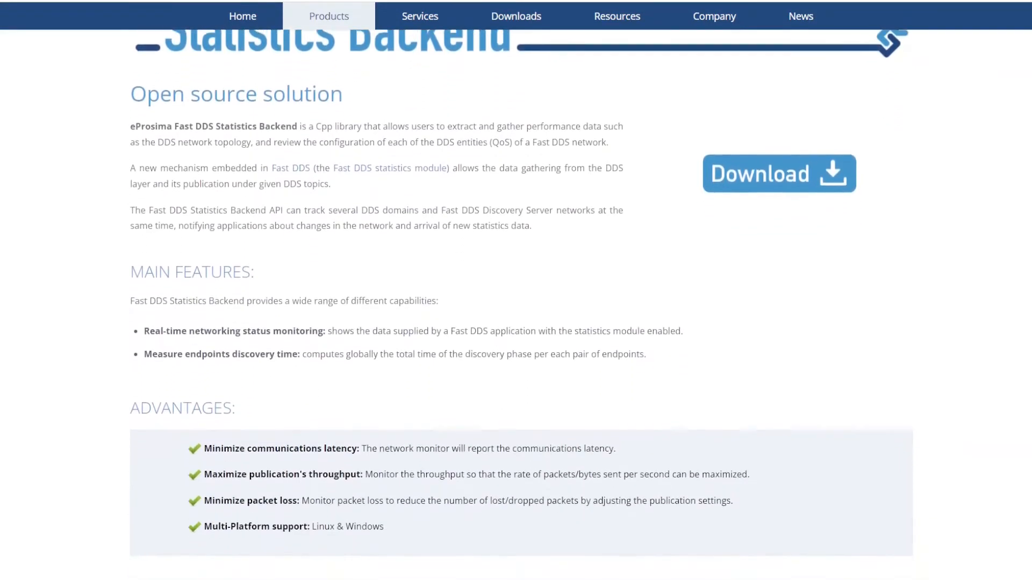
pyautogui.scroll(-3)
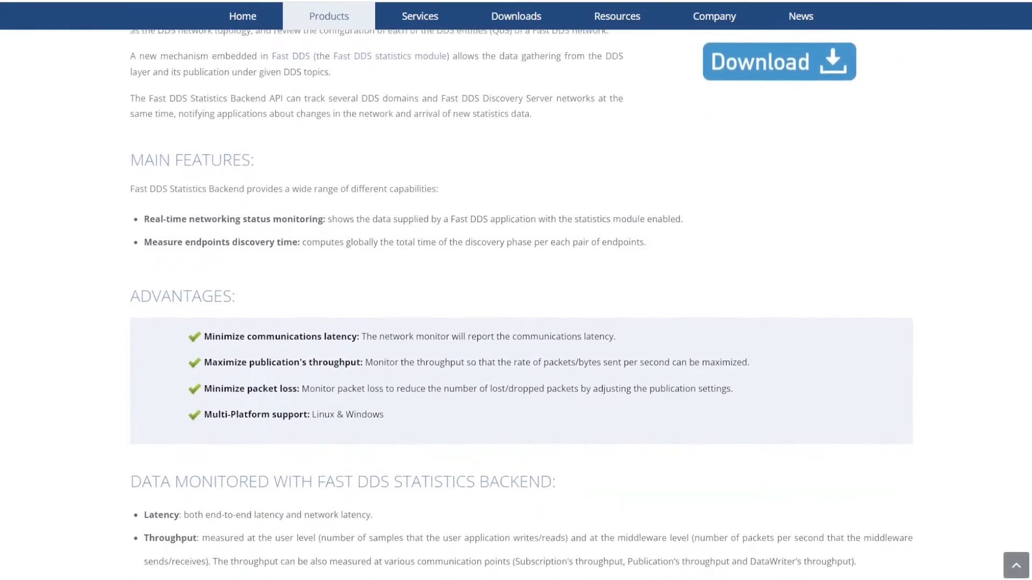
pyautogui.scroll(-3)
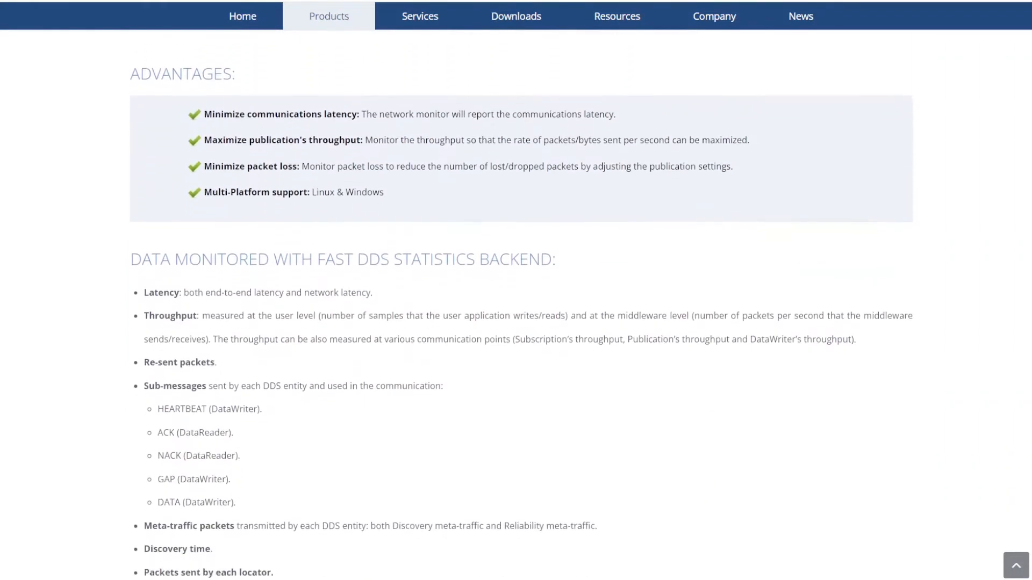
pyautogui.scroll(-3)
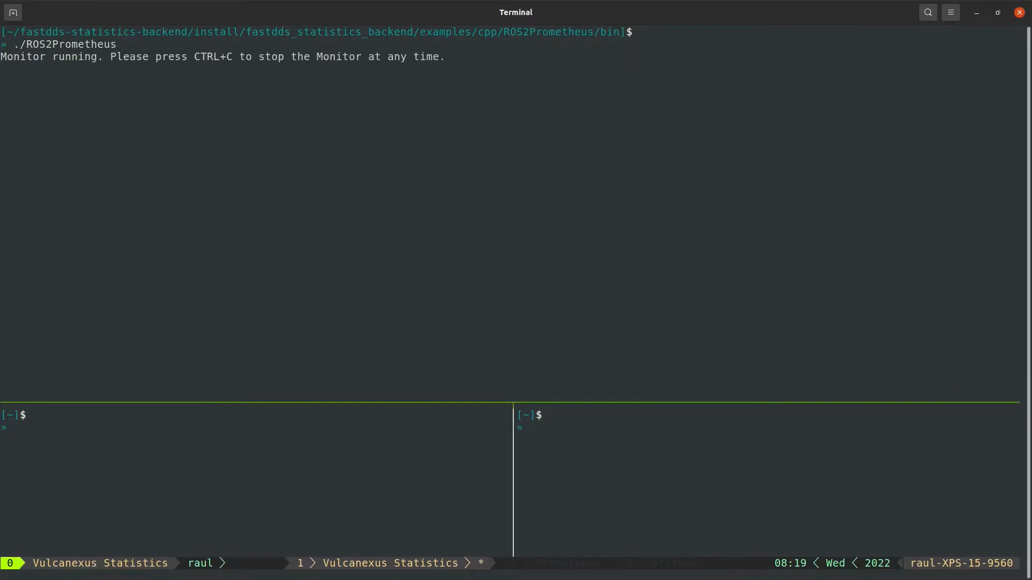
# Step: Start the vulcanexus container interactively, source the Humble setup and begin the demo_nodes_cpp command
pyautogui.write('docker start -i vulcanexus')
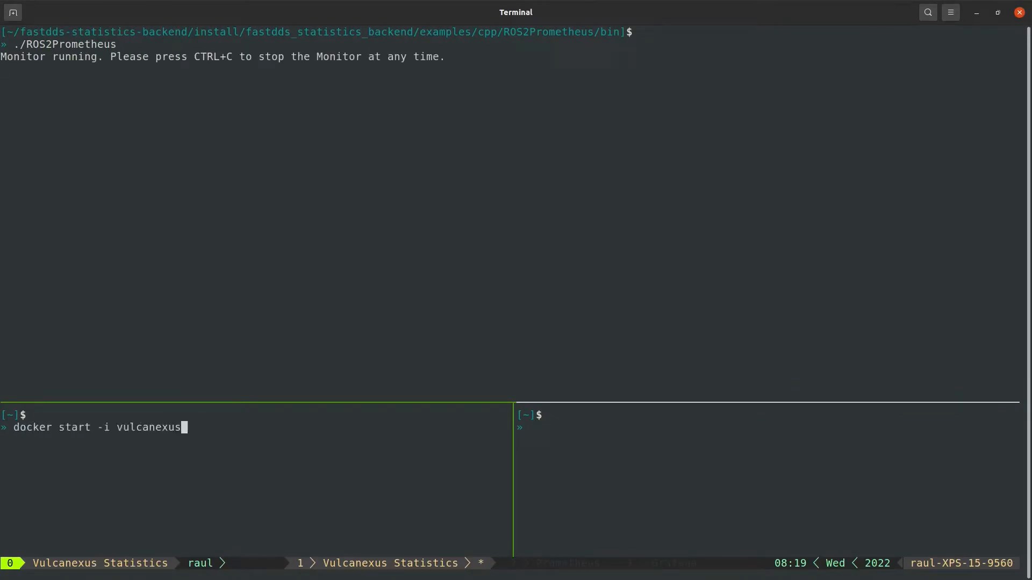
pyautogui.write('source /opt/')
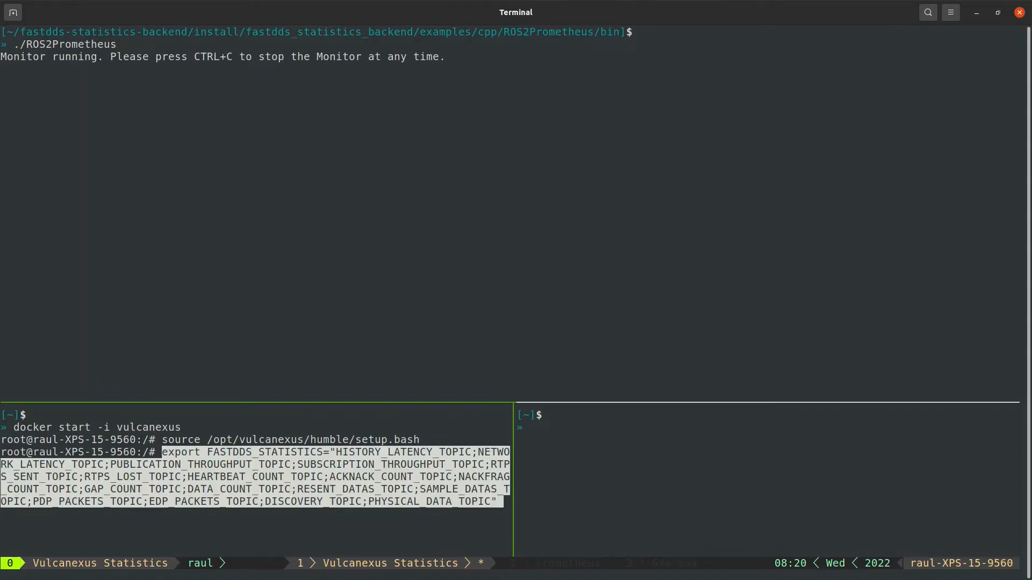
pyautogui.write('ros2 run demo_nodes_cp')
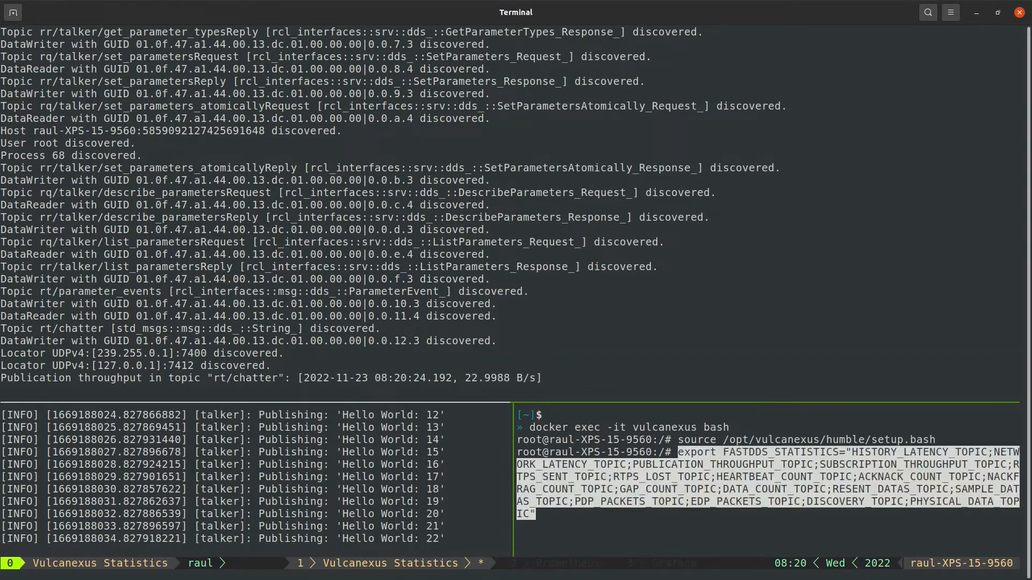
# Step: Run the demo_nodes_cpp listener in the second statistics-enabled container
pyautogui.write('ros2 run demo_nodes_cpp listener')
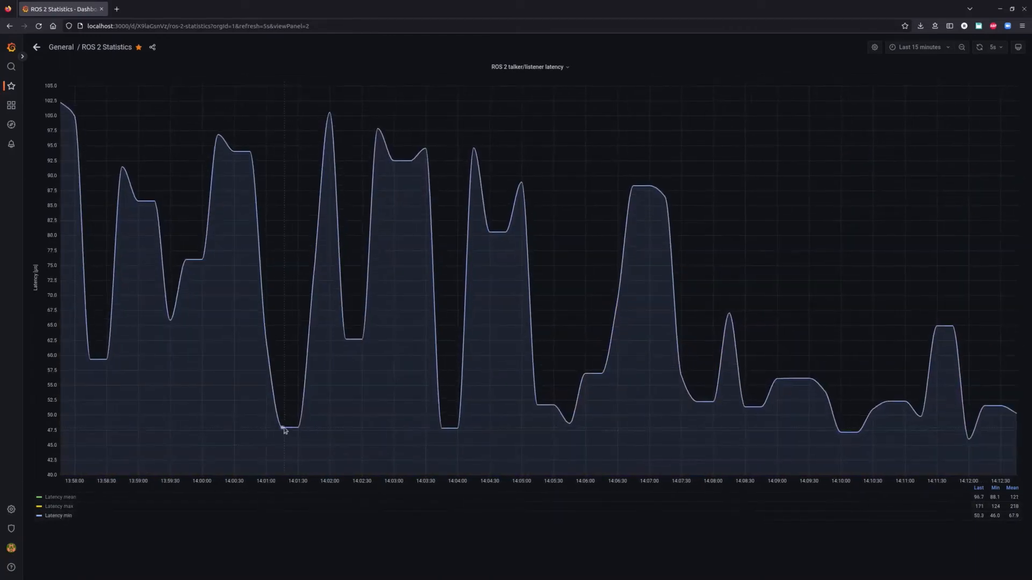
# Step: View the latency gauges panel, then the Publication & Suscription Throughput panel on their own
pyautogui.click(36, 46)
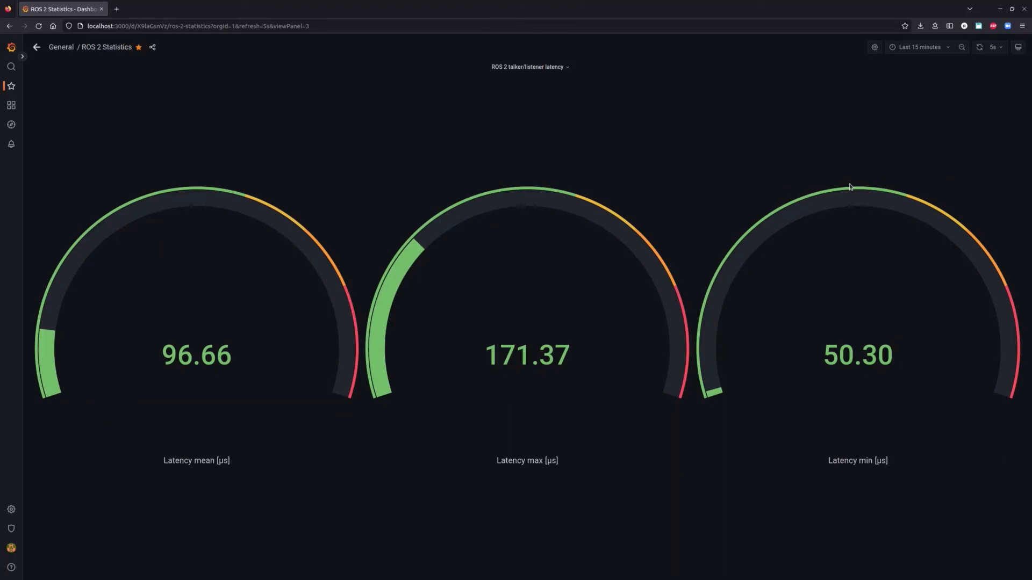
pyautogui.click(35, 46)
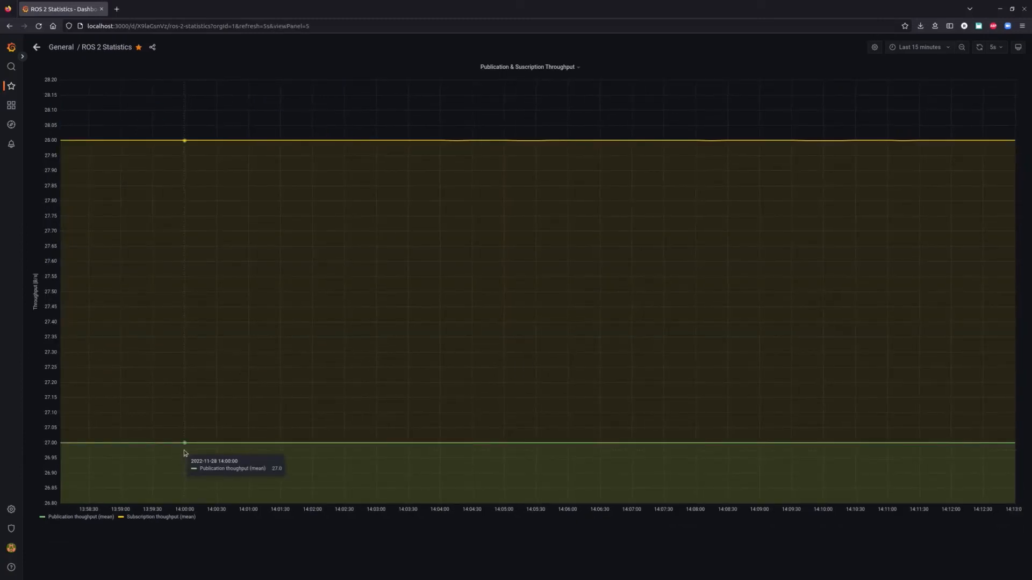
pyautogui.moveTo(417, 167)
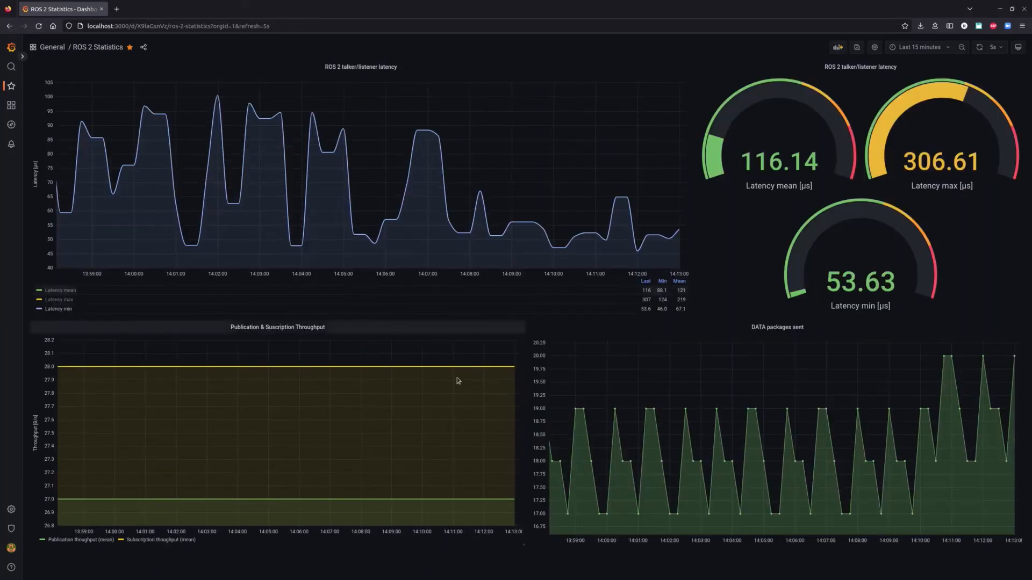
# Step: Enlarge the DATA packages sent panel to view it on its own
pyautogui.click(778, 328)
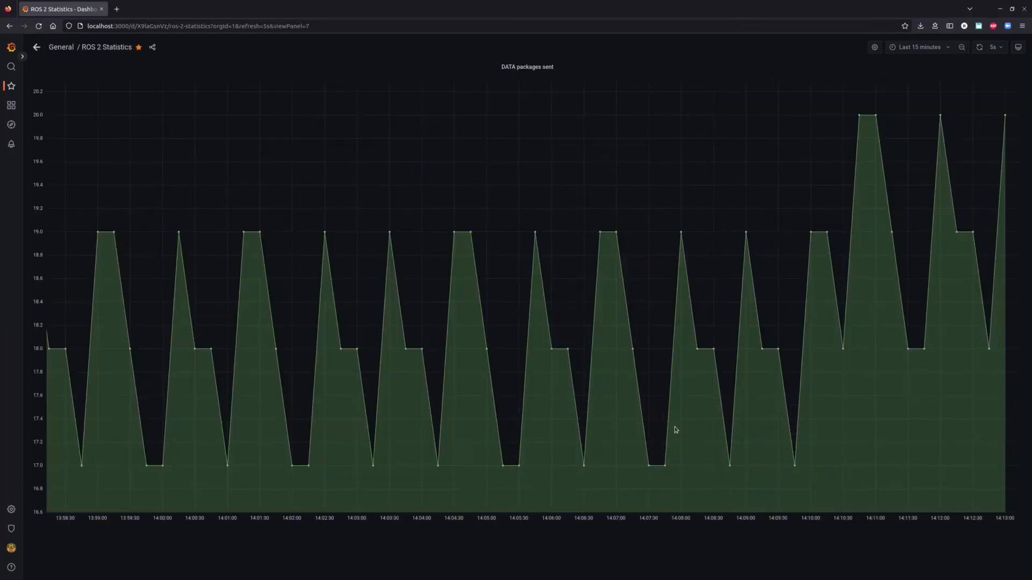
pyautogui.moveTo(455, 233)
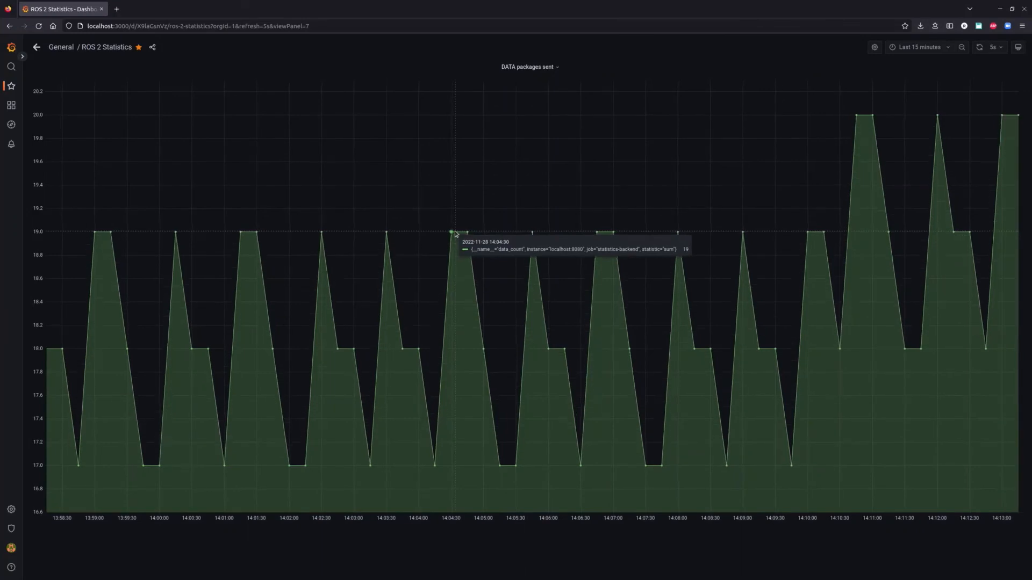
pyautogui.moveTo(496, 380)
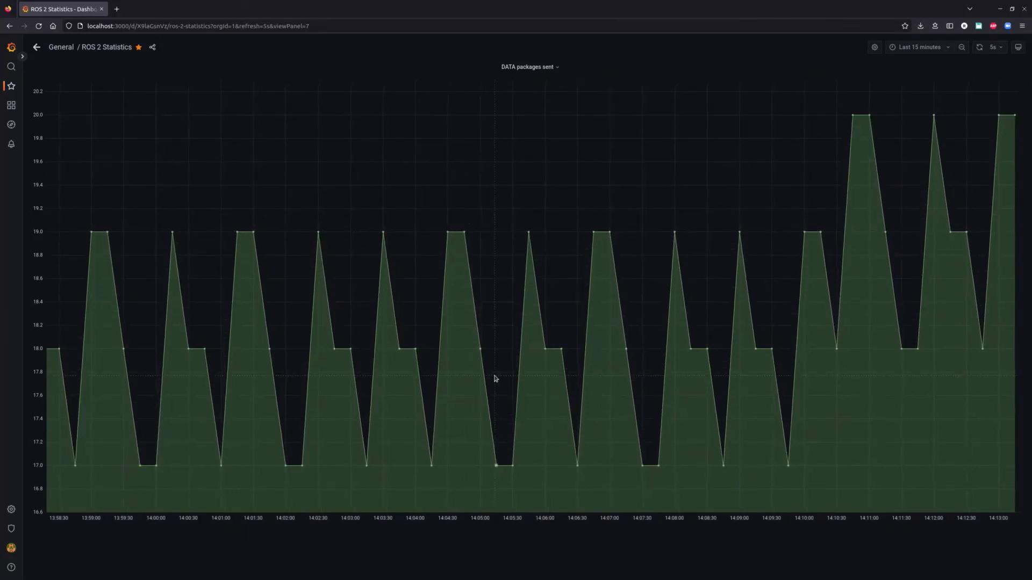